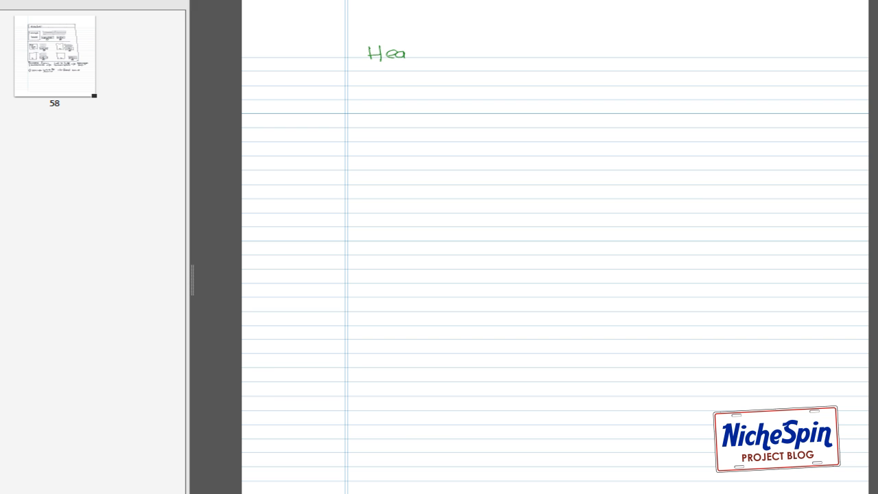
- Handwrite 'Header' at the top and start the latest-issue box beneath it
{"action": "left_click_drag", "start_coordinate": [354, 89], "coordinate": [439, 154]}
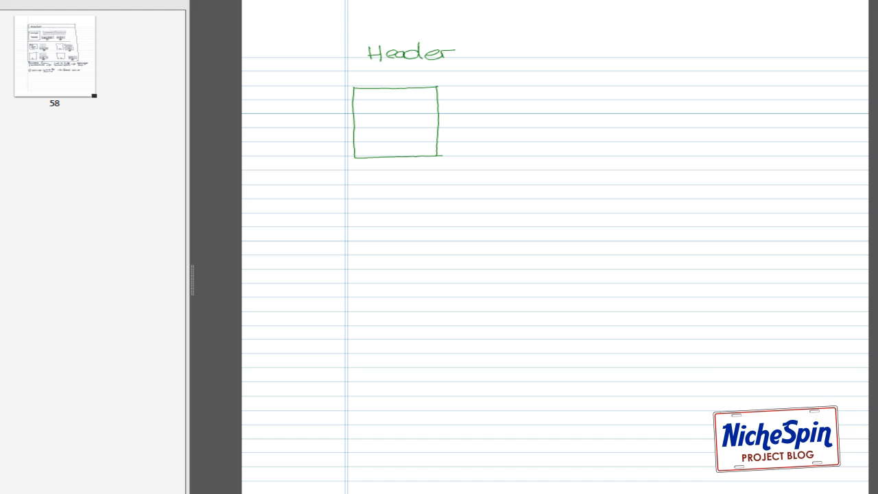
{"action": "type", "text": "Lo"}
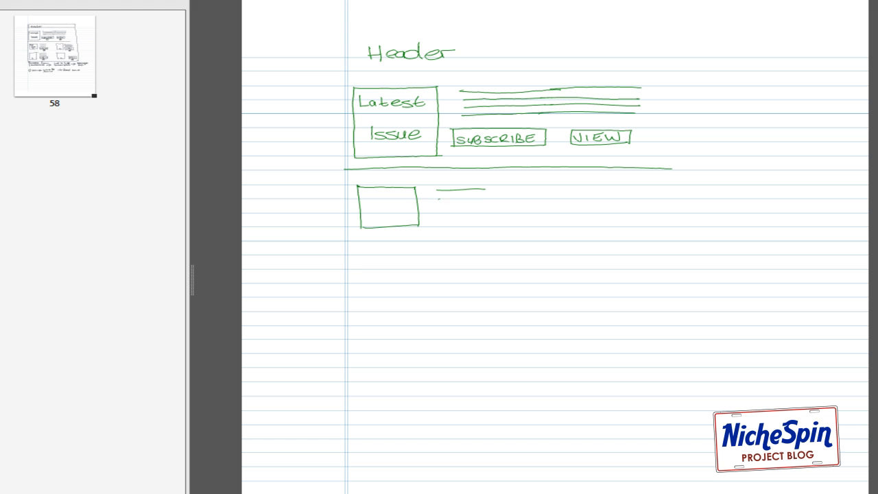
- Sketch text lines and VIEW buttons beside the first two old-issue thumbnails
{"action": "left_click_drag", "start_coordinate": [439, 195], "coordinate": [483, 206]}
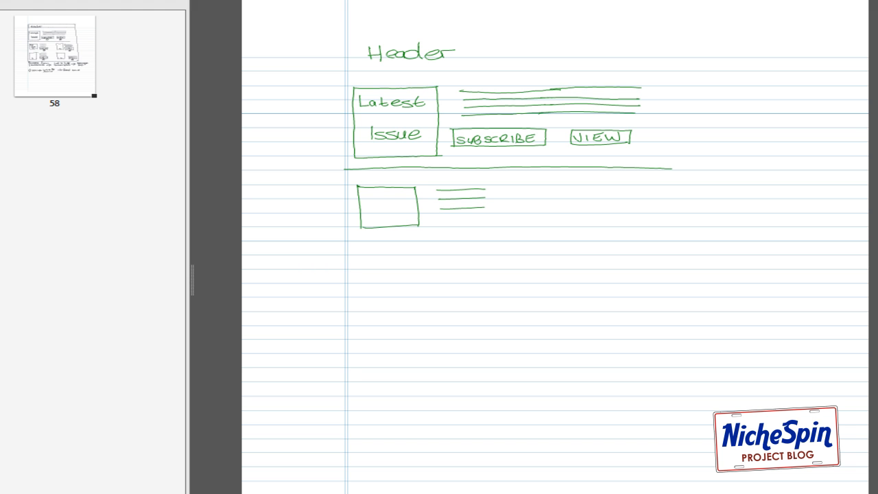
{"action": "type", "text": "VIEW"}
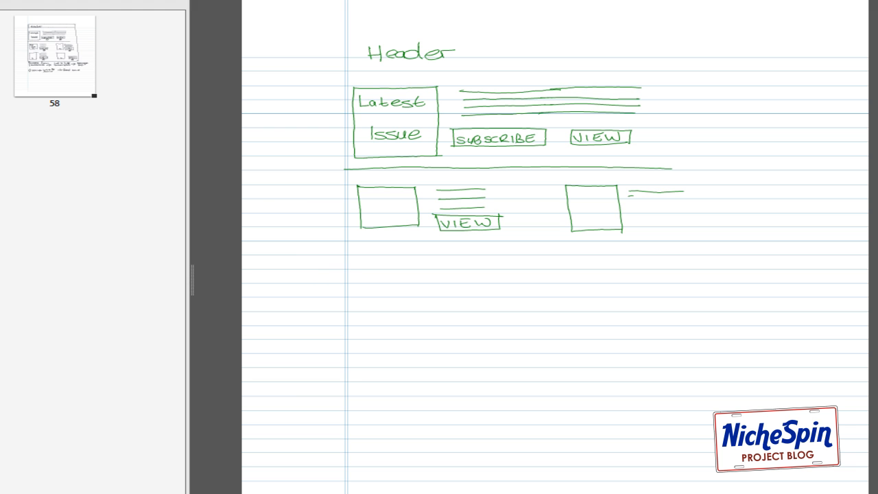
{"action": "left_click_drag", "start_coordinate": [625, 199], "coordinate": [693, 212]}
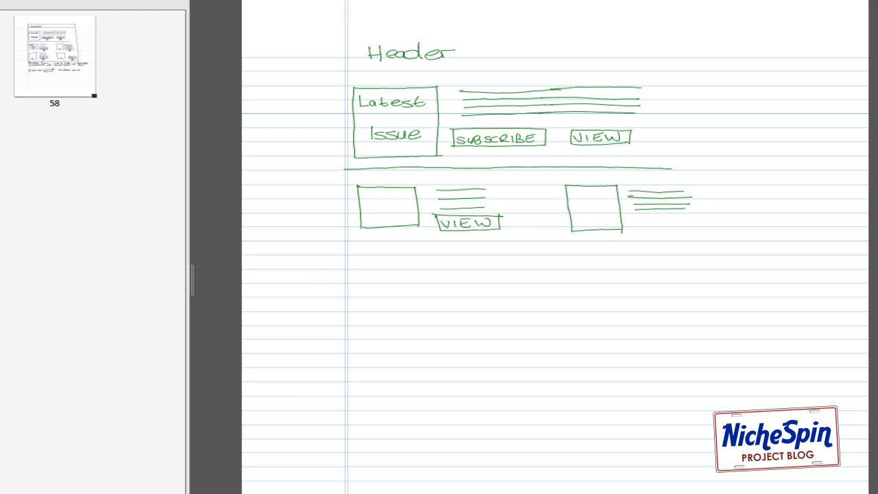
{"action": "type", "text": "VIEW"}
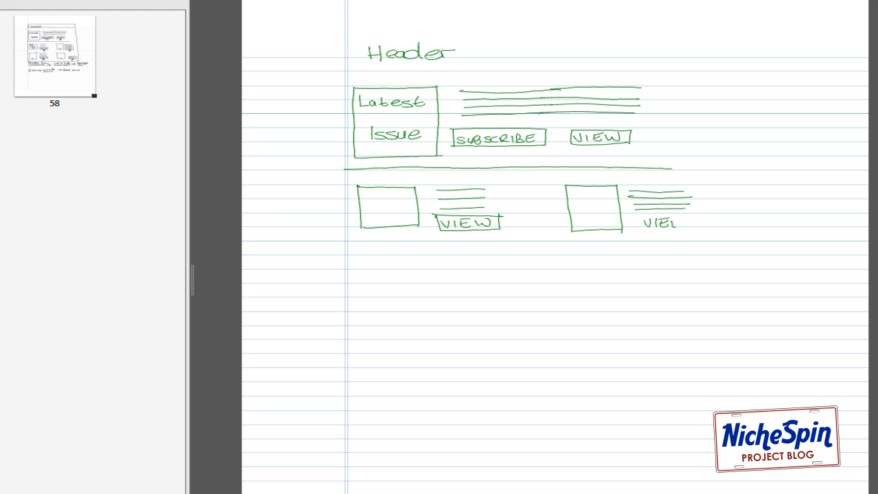
{"action": "left_click_drag", "start_coordinate": [634, 222], "coordinate": [697, 222]}
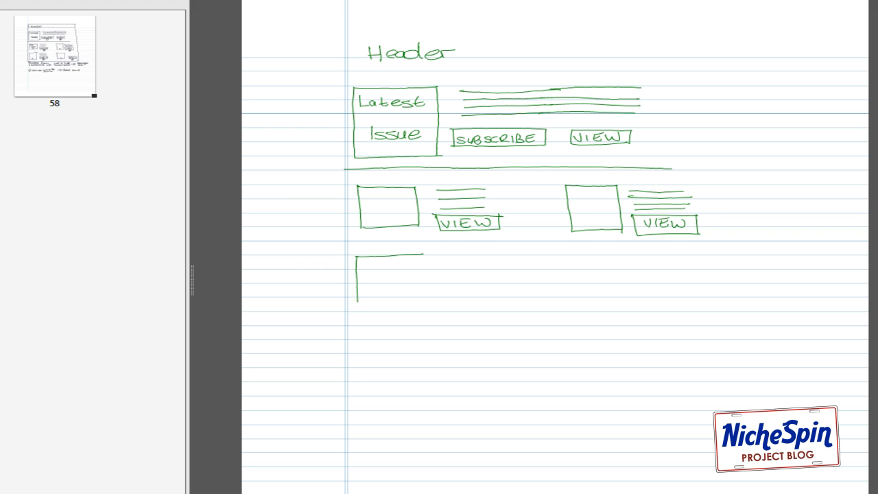
- Start a third old-issue thumbnail box on the next row
{"action": "left_click_drag", "start_coordinate": [412, 258], "coordinate": [412, 305]}
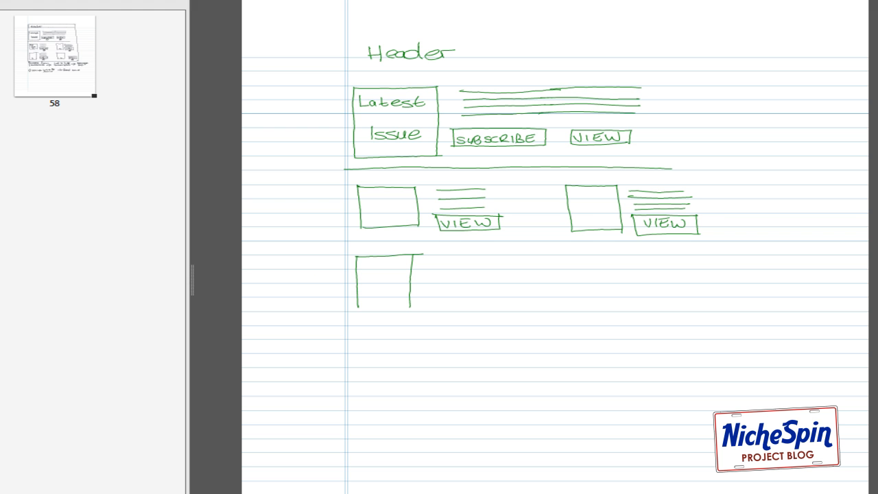
{"action": "left_click_drag", "start_coordinate": [433, 260], "coordinate": [490, 259]}
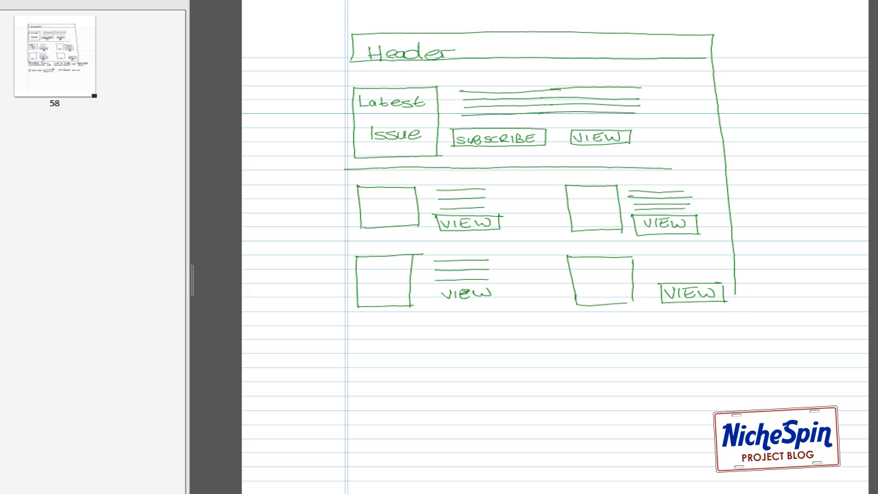
- Sketch the outer screen frame line across the page
{"action": "left_click_drag", "start_coordinate": [346, 322], "coordinate": [734, 323]}
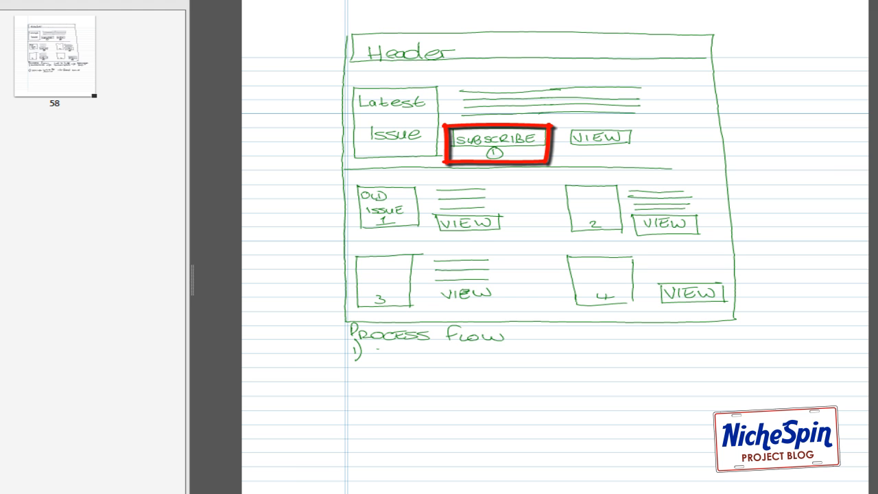
- Write SUBSCRIBE as step 1 of the Process flow list
{"action": "type", "text": "SUBSCRIBE => Link to In-App Subscription => Message Box"}
{"action": "type", "text": "2) VIEW => L"}
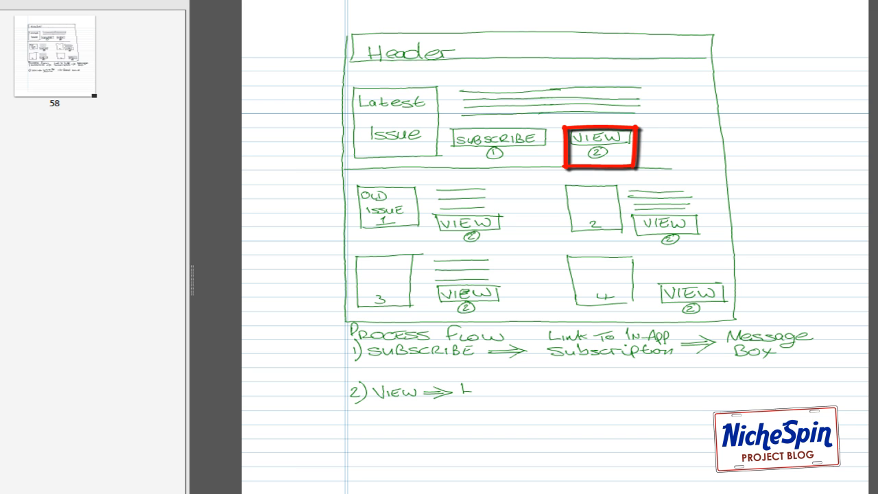
- Write 'Link to PDF/HTML5 → Read' after '2) View →'
{"action": "type", "text": "ink to"}
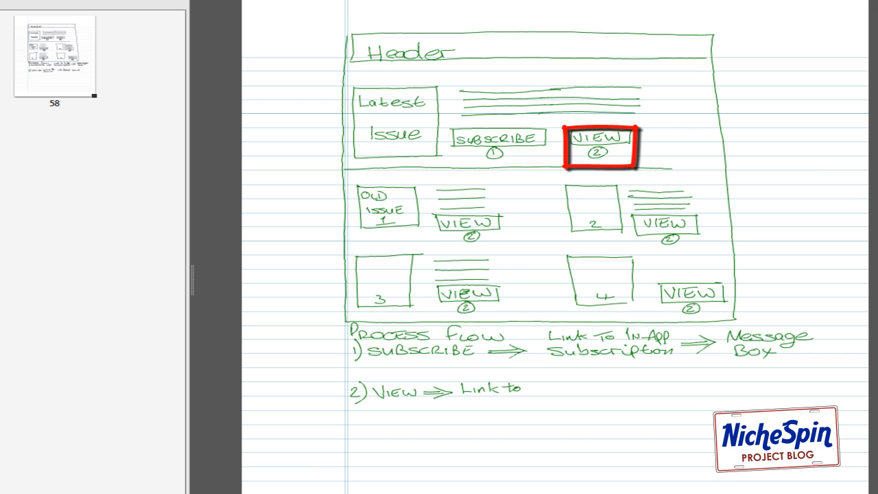
{"action": "type", "text": "Pi"}
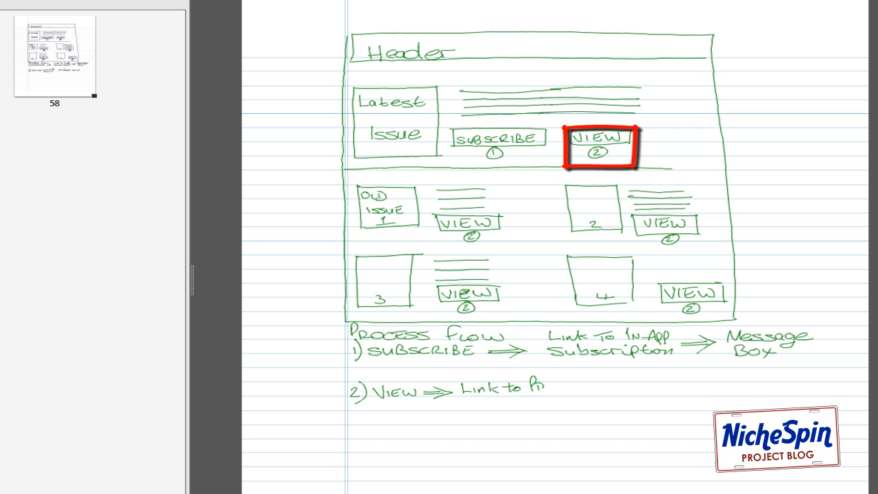
{"action": "type", "text": "df"}
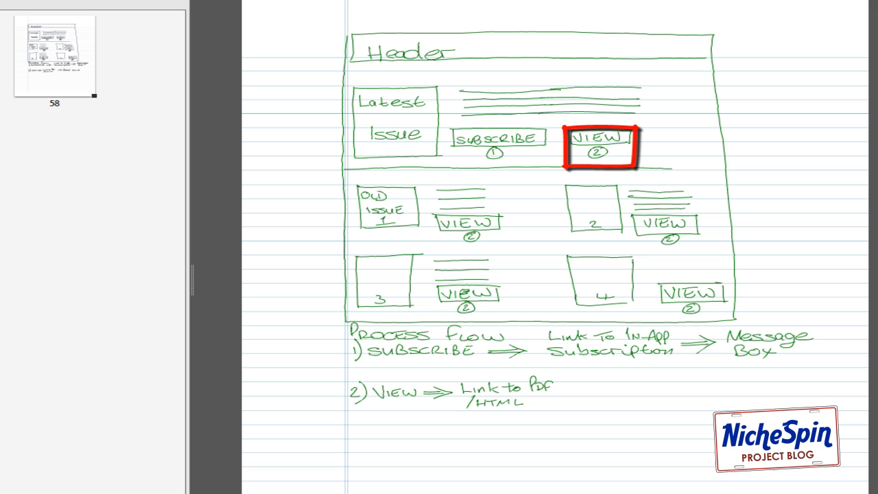
{"action": "type", "text": "S"}
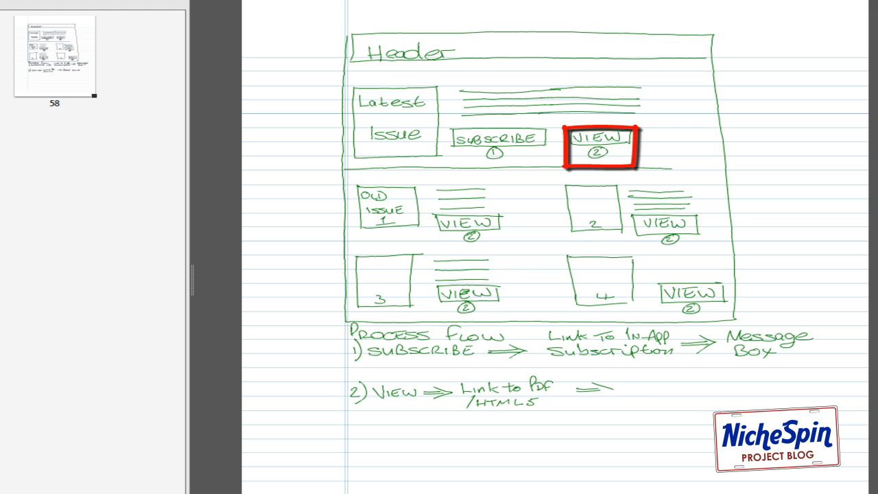
{"action": "type", "text": "Read"}
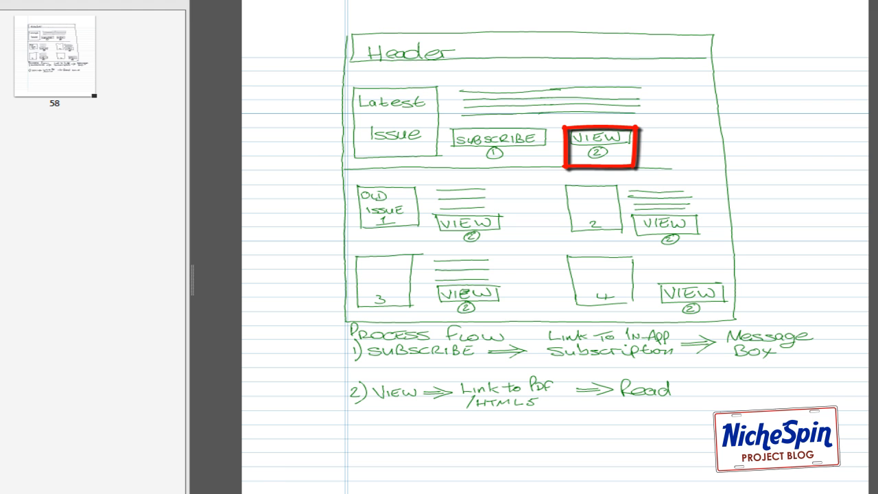